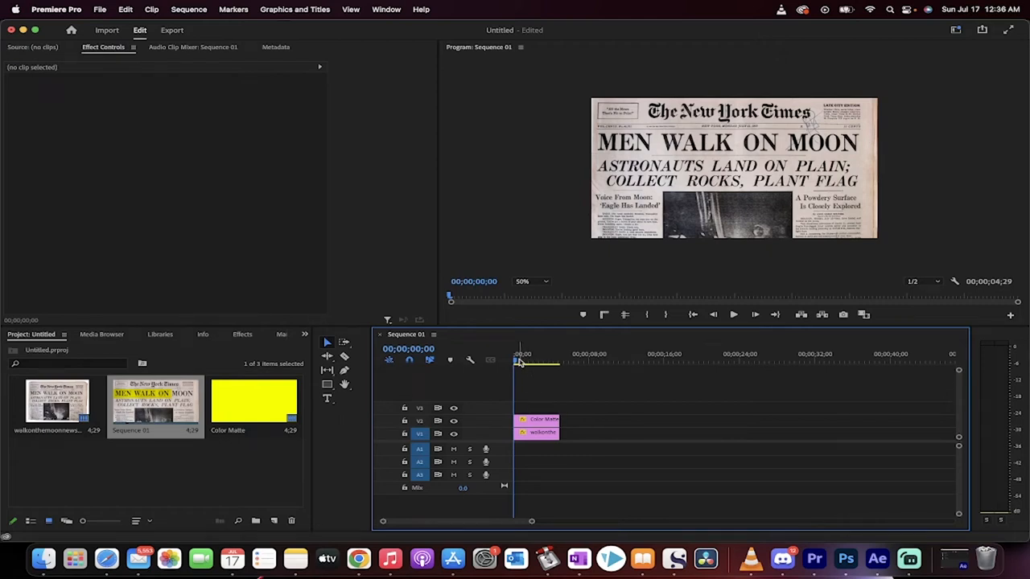
Step: Preview the finished highlight, then delete Sequence 01 and Color Matte, confirming the warning
click(734, 314)
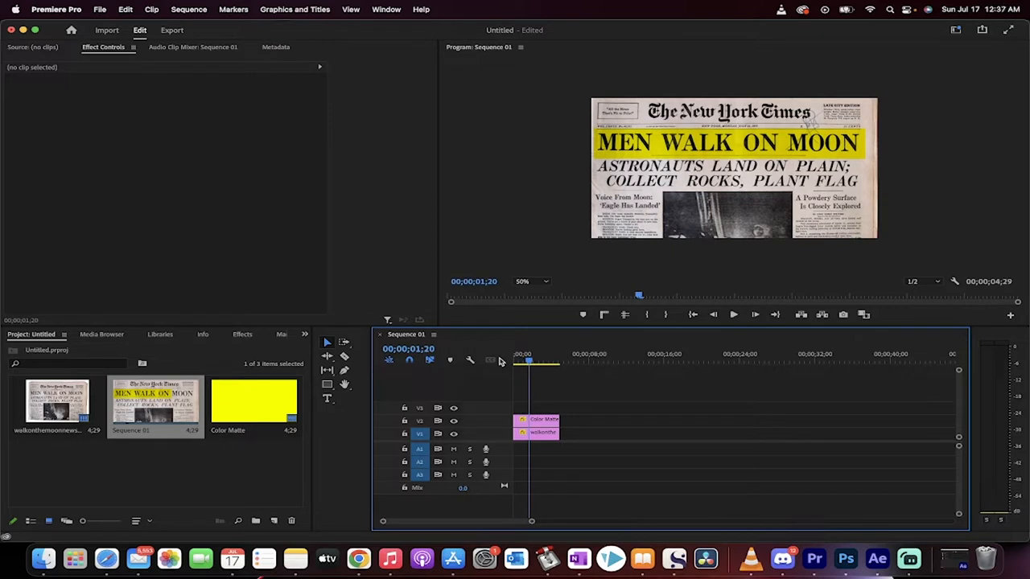
mouse_move(245, 402)
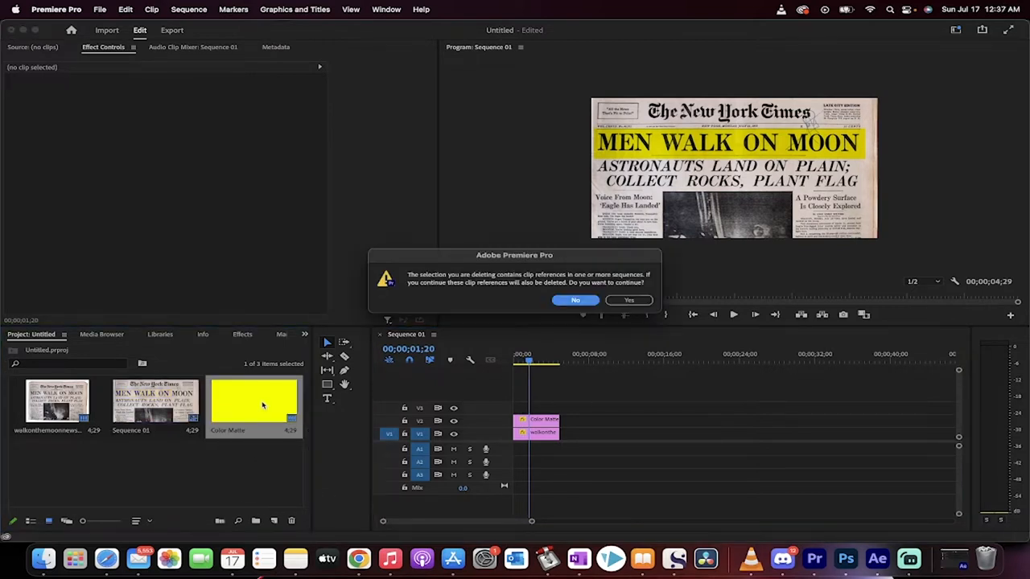
click(627, 301)
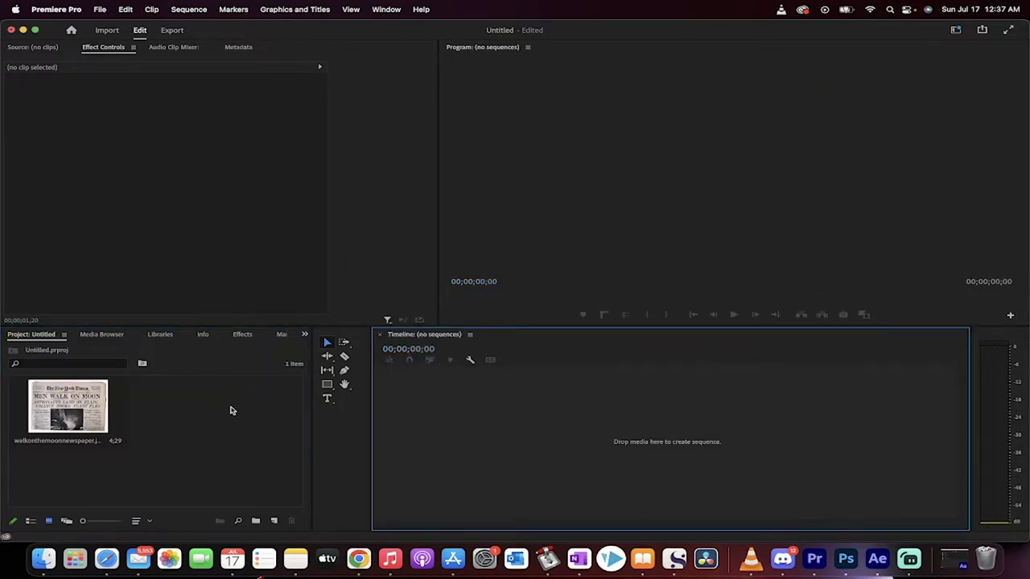
Step: Create a DSLR 1080p30 sequence with the newspaper image fitted via Set to Frame Size
click(99, 10)
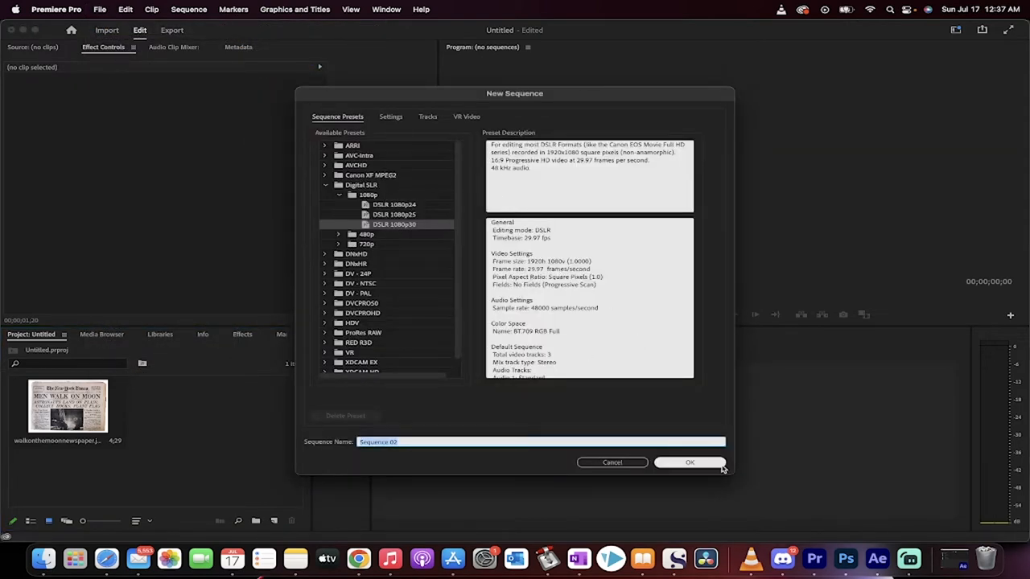
click(688, 462)
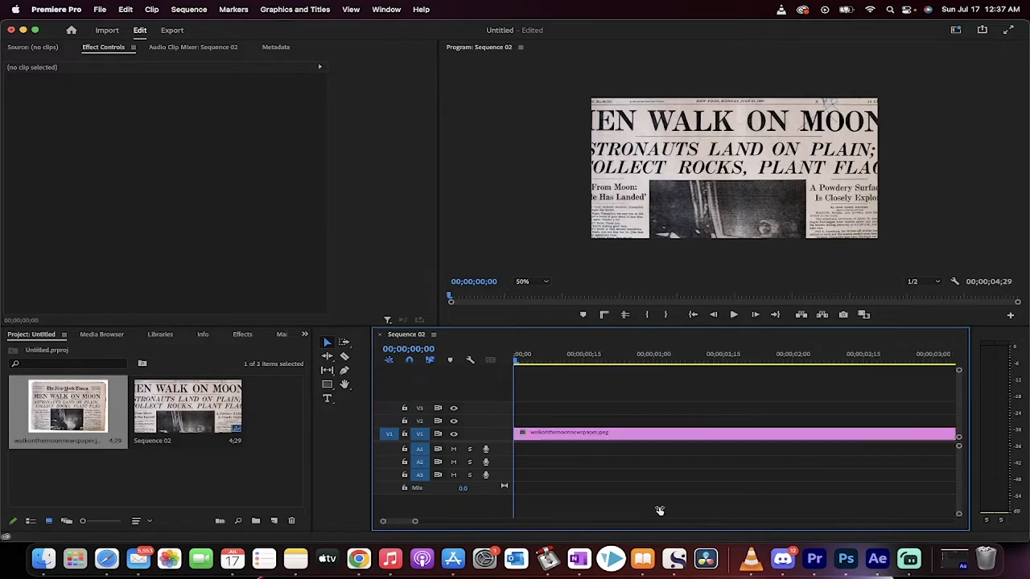
click(630, 433)
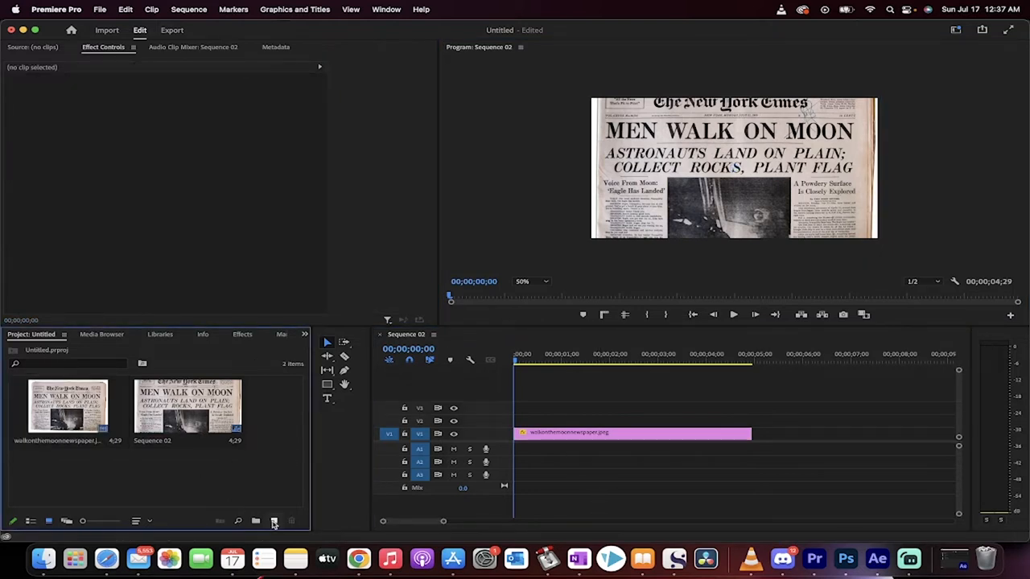
mouse_move(312, 473)
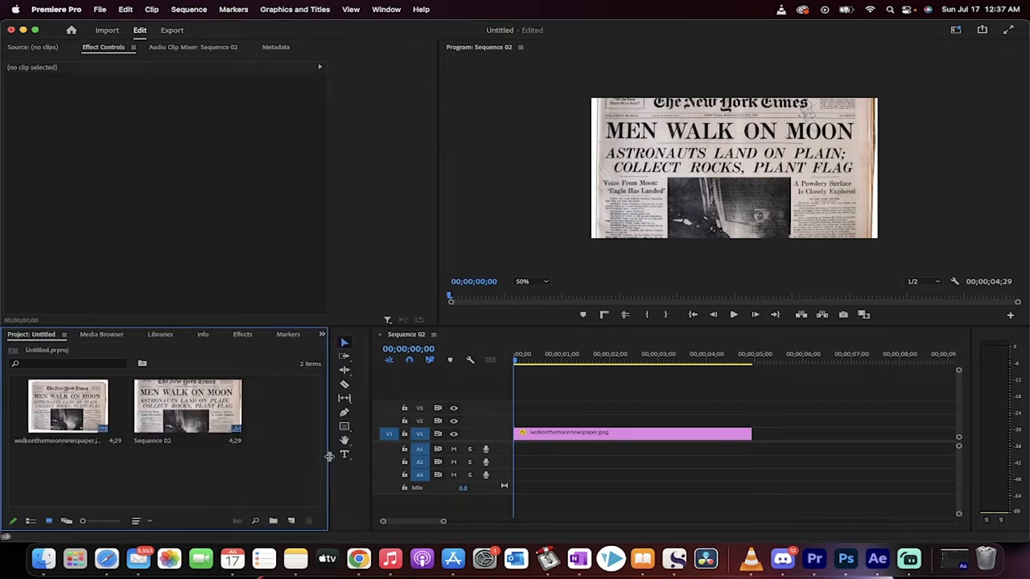
Step: Add a new Color Matte item with the default 1920x1080 video settings
click(290, 521)
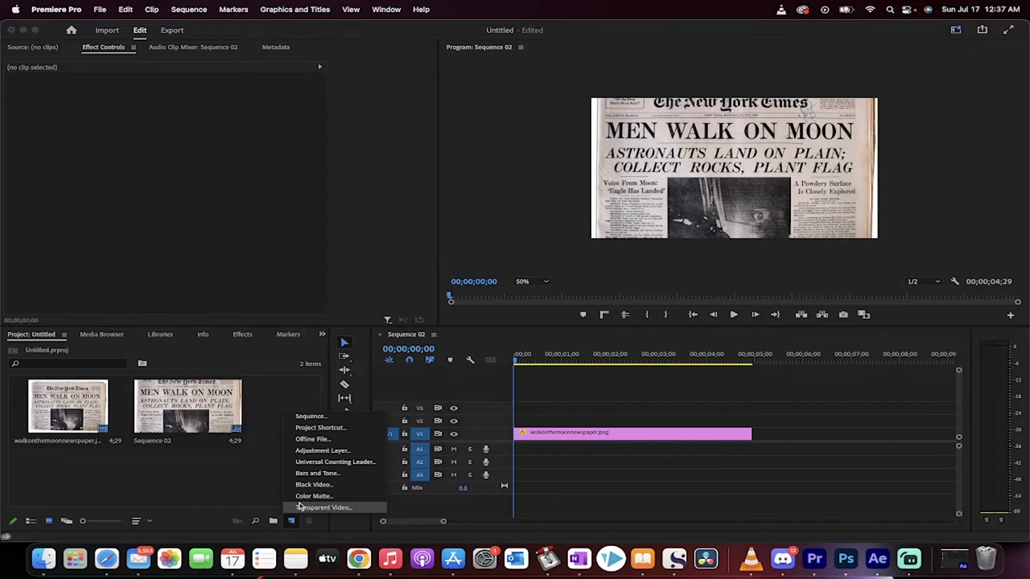
click(314, 496)
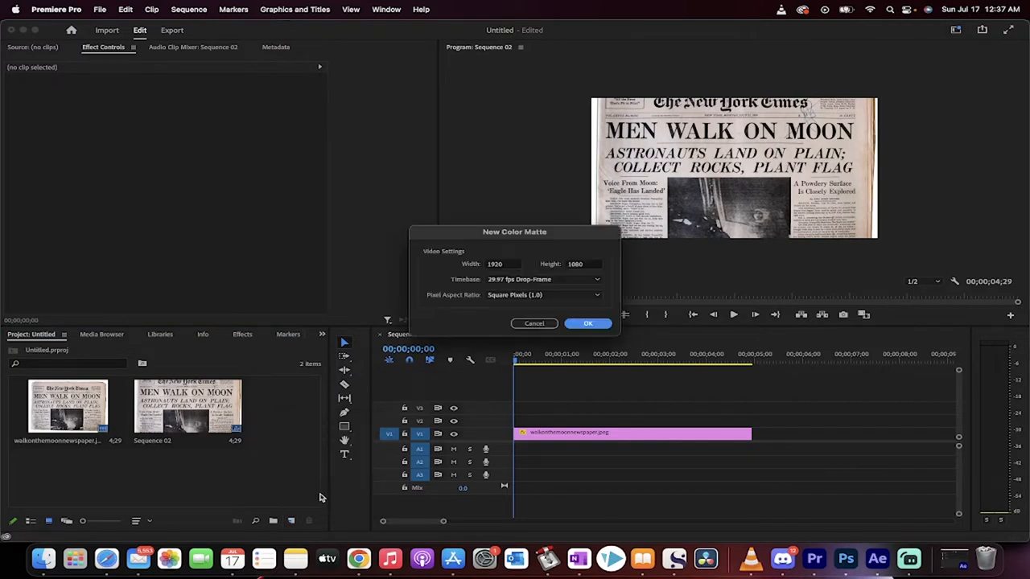
mouse_move(502, 273)
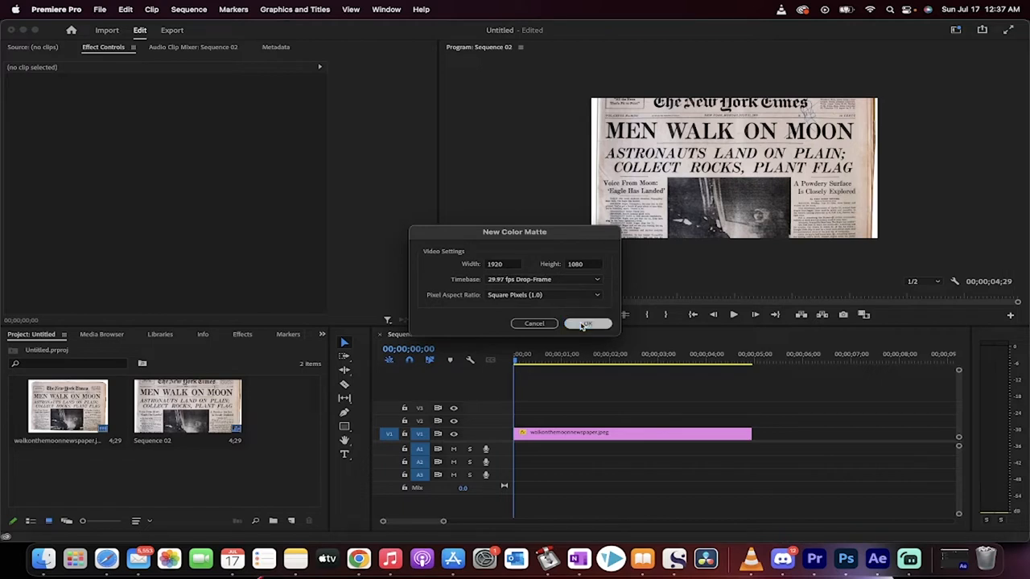
click(585, 324)
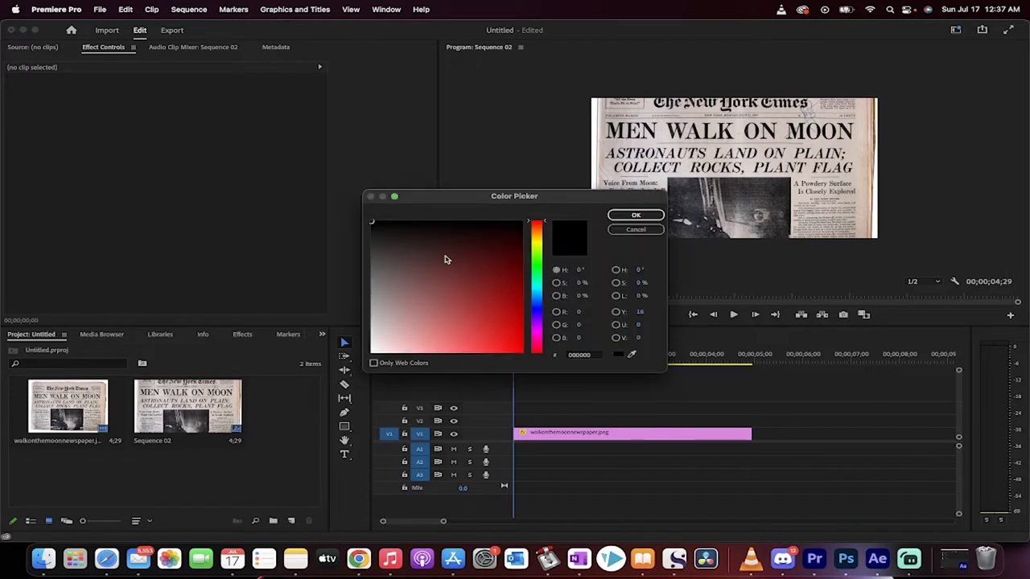
Step: Choose a bright saturated yellow for the matte and keep the name Color Matte
click(537, 244)
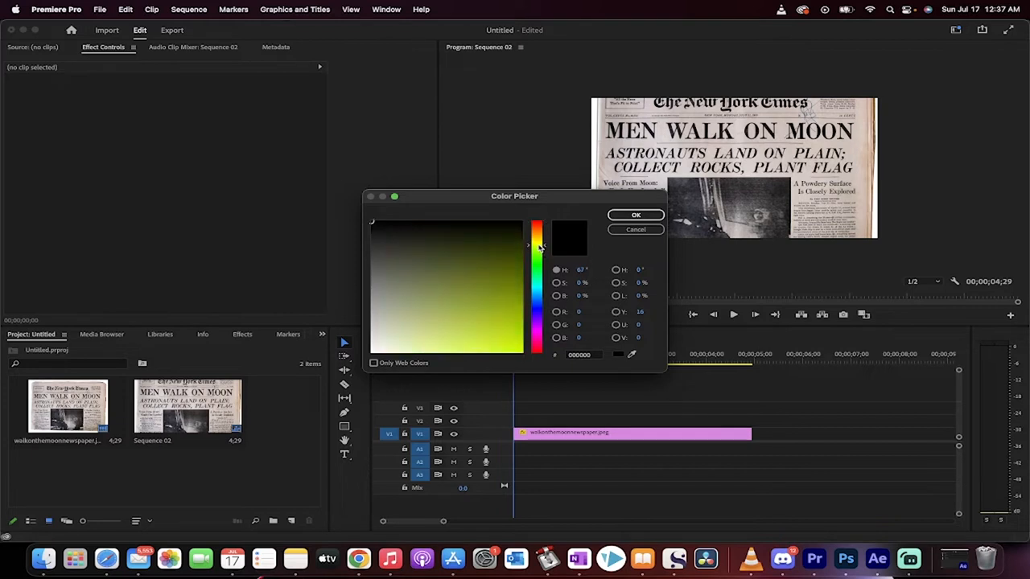
click(537, 238)
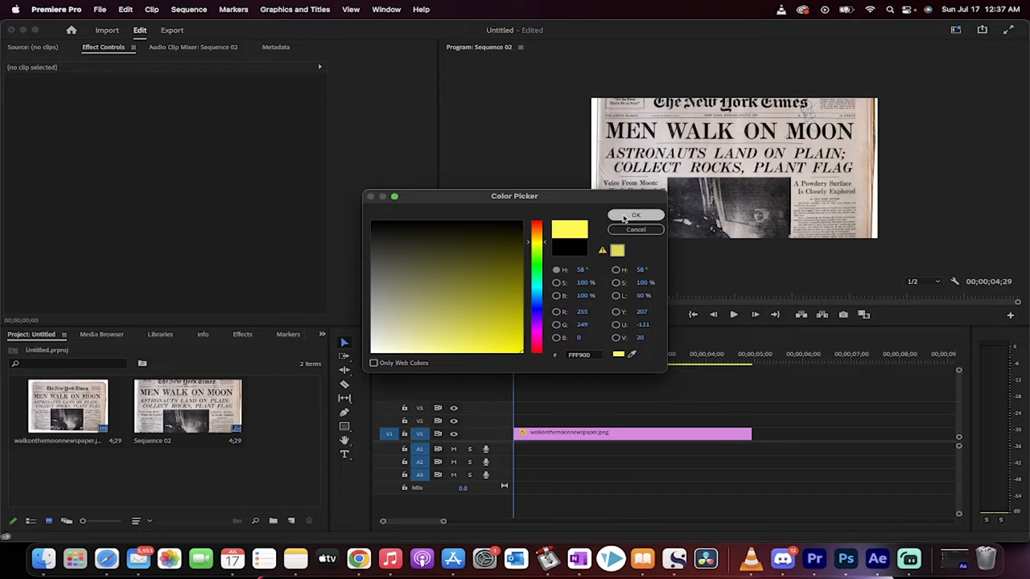
click(635, 216)
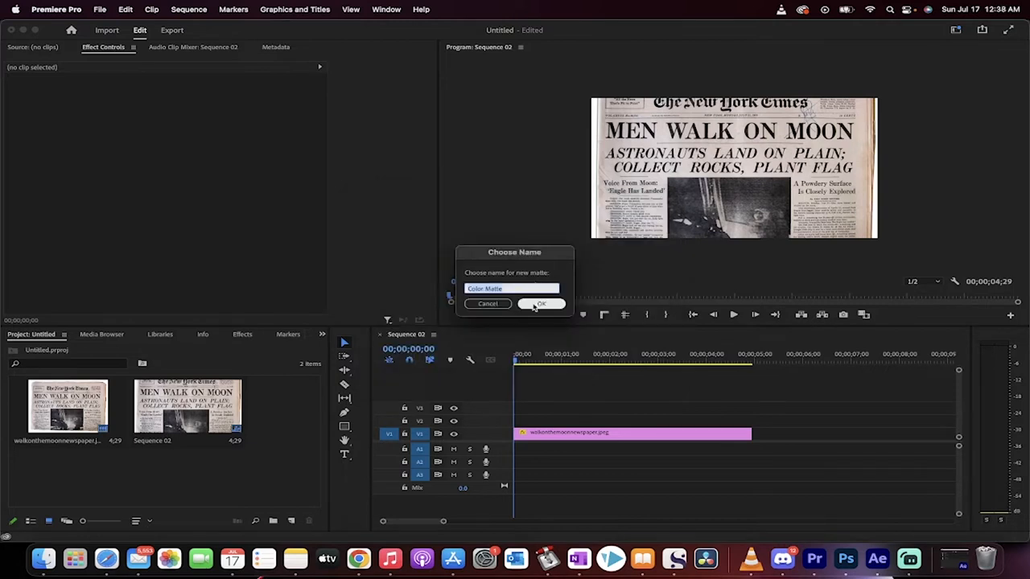
click(540, 303)
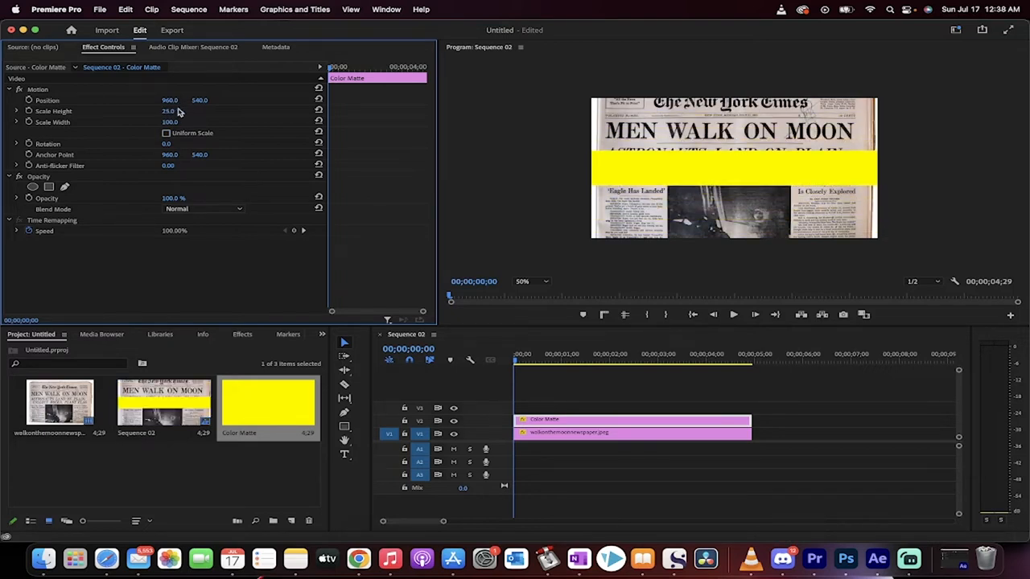
mouse_move(625, 154)
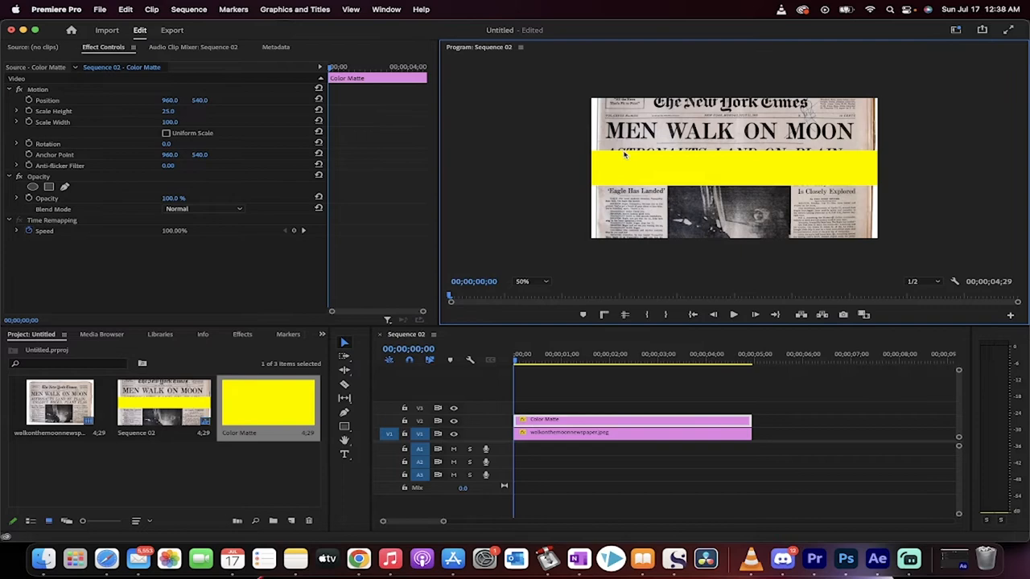
Step: Move the thin yellow bar up over the MEN WALK ON MOON headline
drag(733, 167, 734, 148)
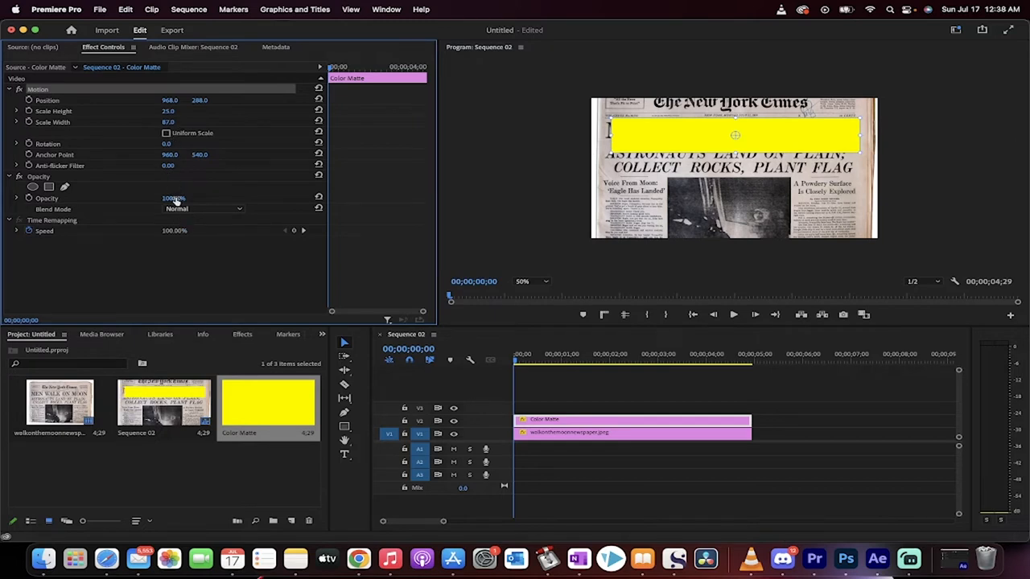
Step: Browse the Opacity blend modes for the yellow matte toward Darken
click(203, 209)
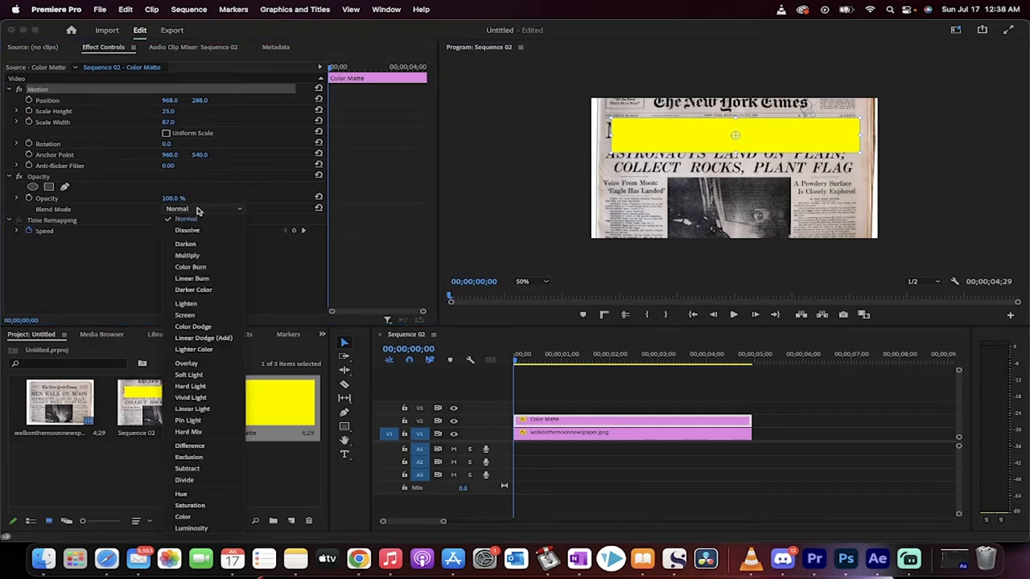
mouse_move(199, 314)
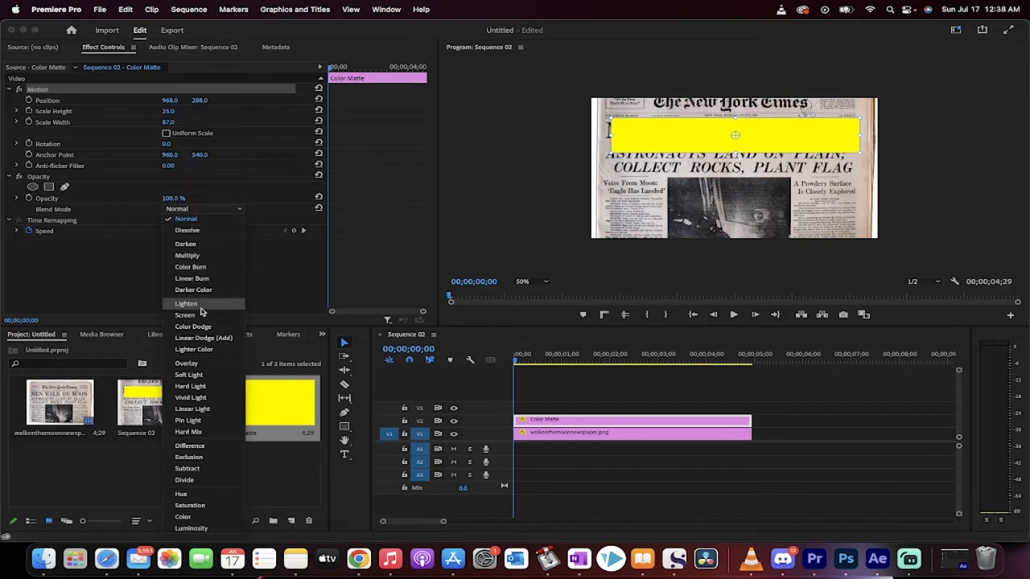
mouse_move(190, 386)
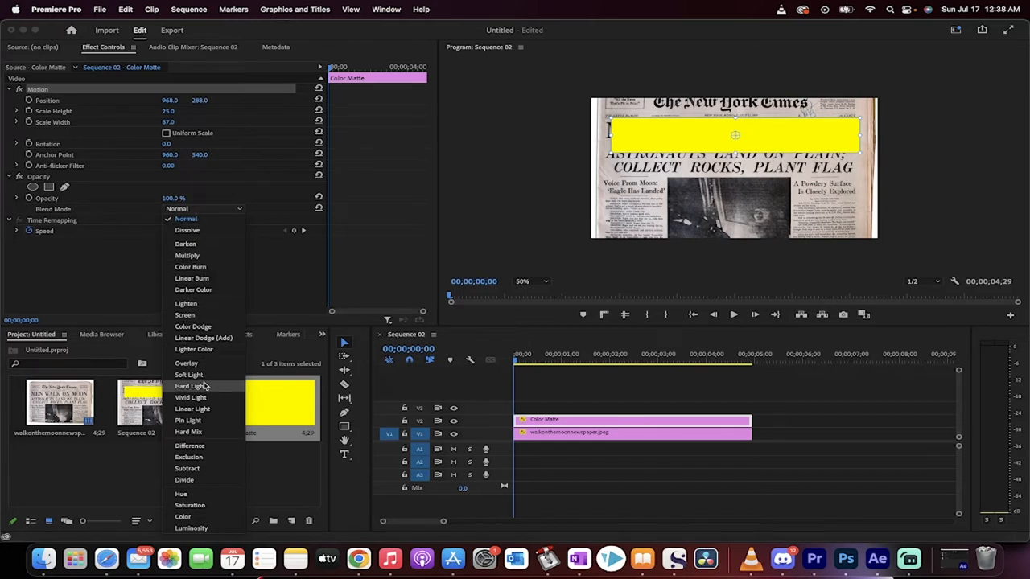
mouse_move(193, 289)
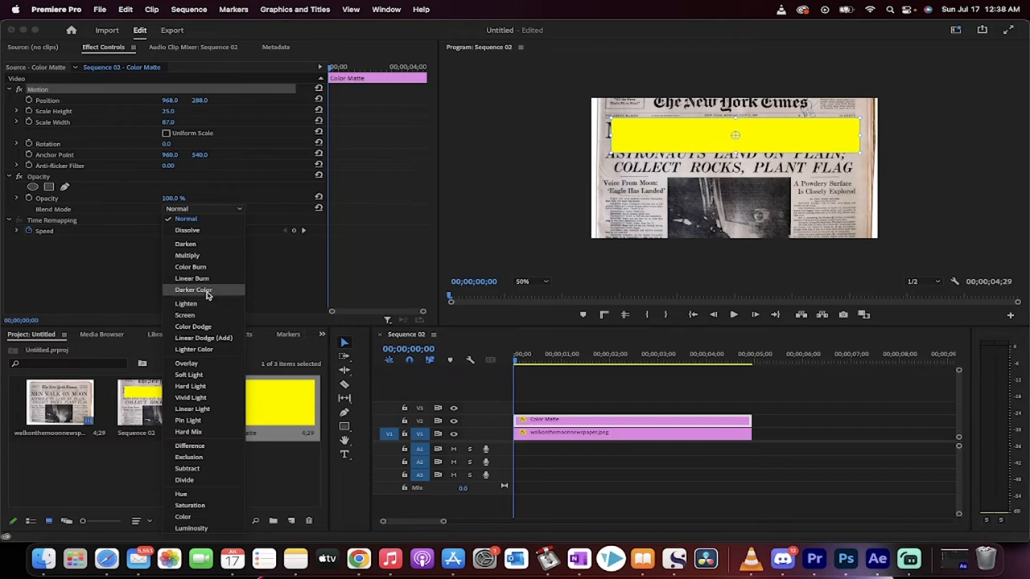
mouse_move(205, 375)
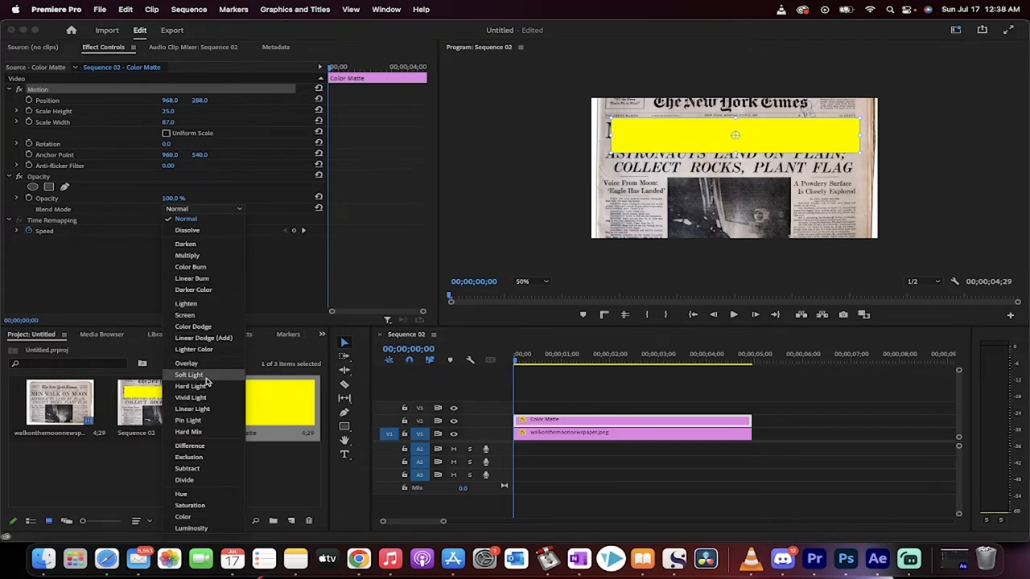
mouse_move(186, 303)
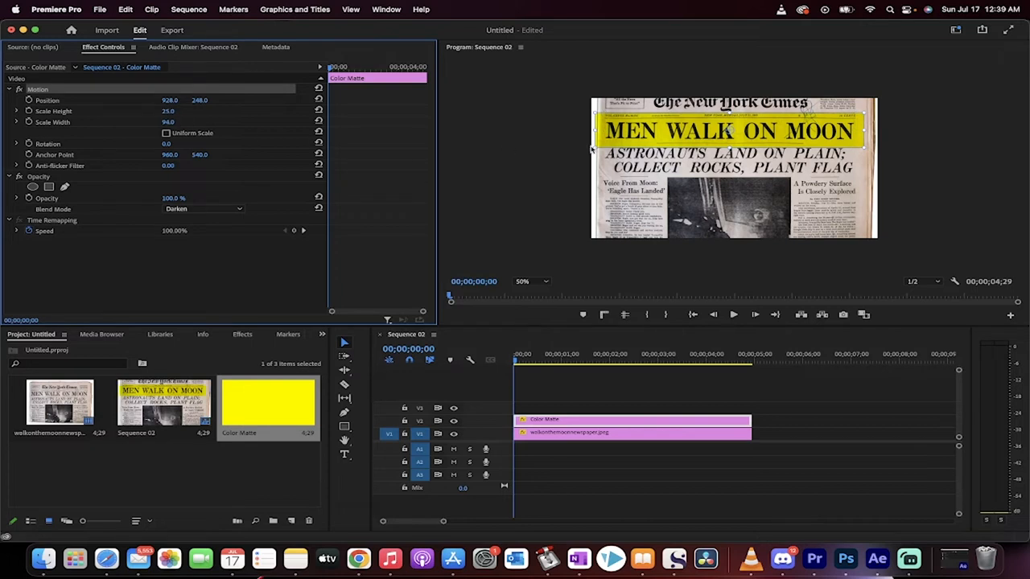
mouse_move(780, 122)
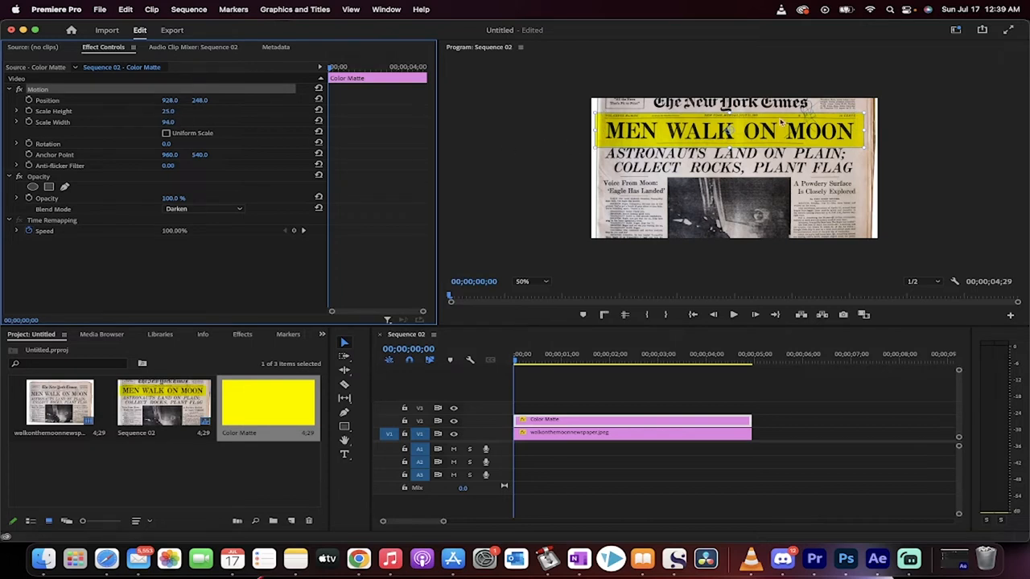
mouse_move(734, 138)
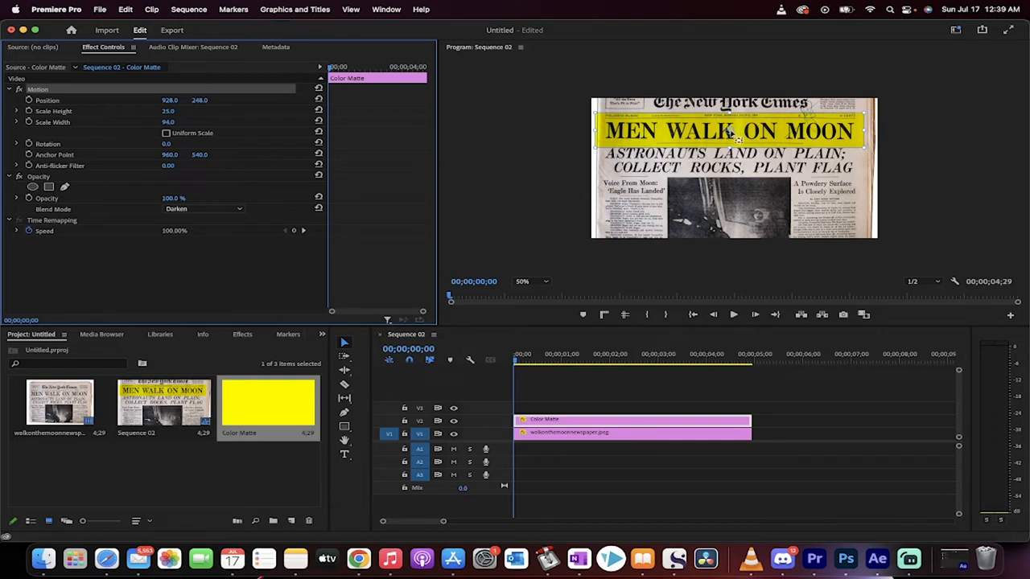
mouse_move(732, 135)
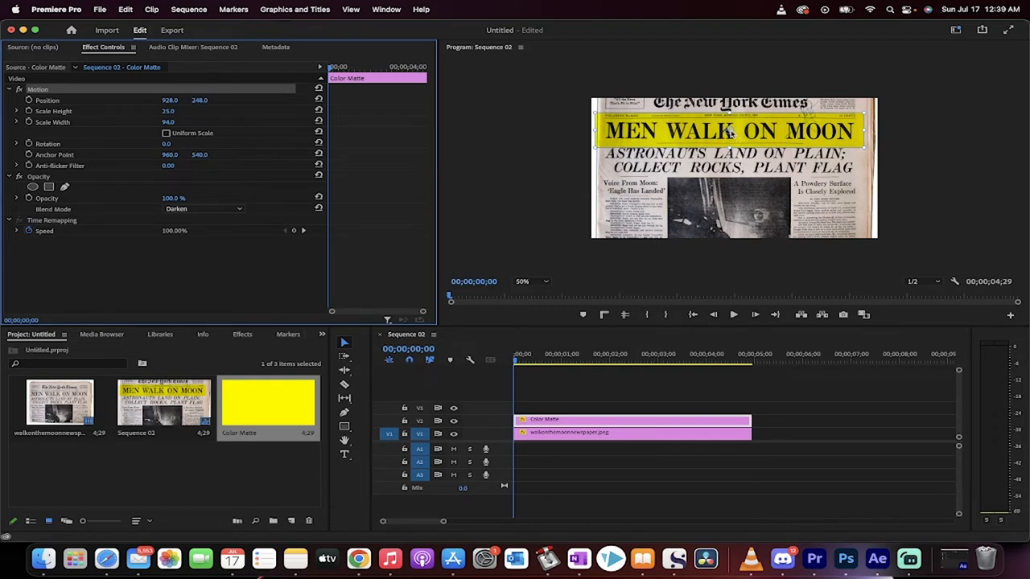
Step: Drag the matte's anchor point in the Program Monitor to its left edge
drag(727, 132, 627, 137)
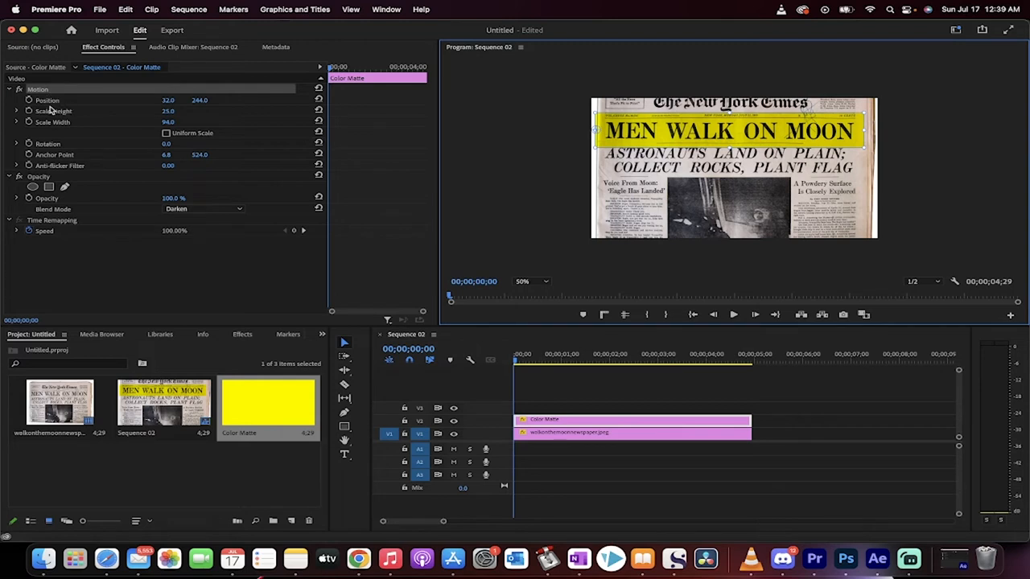
mouse_move(56, 160)
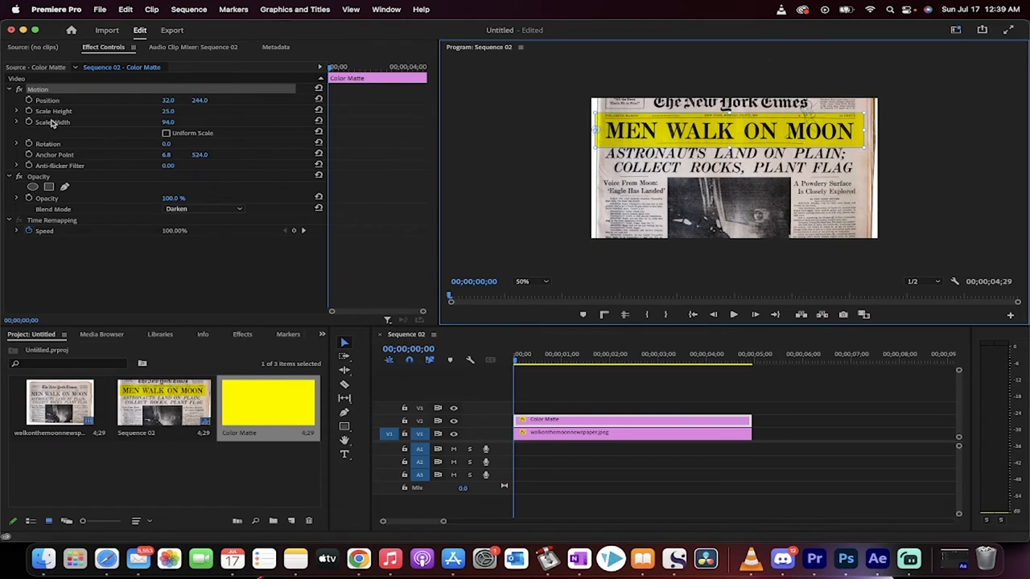
Step: Enable Scale Width keyframing and set the starting width to 1.0
click(53, 122)
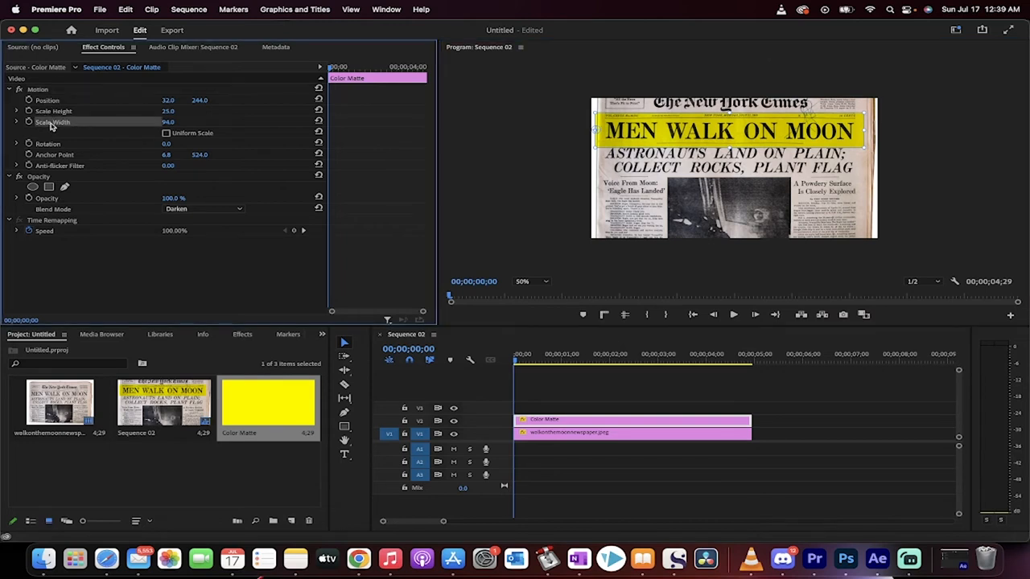
mouse_move(29, 122)
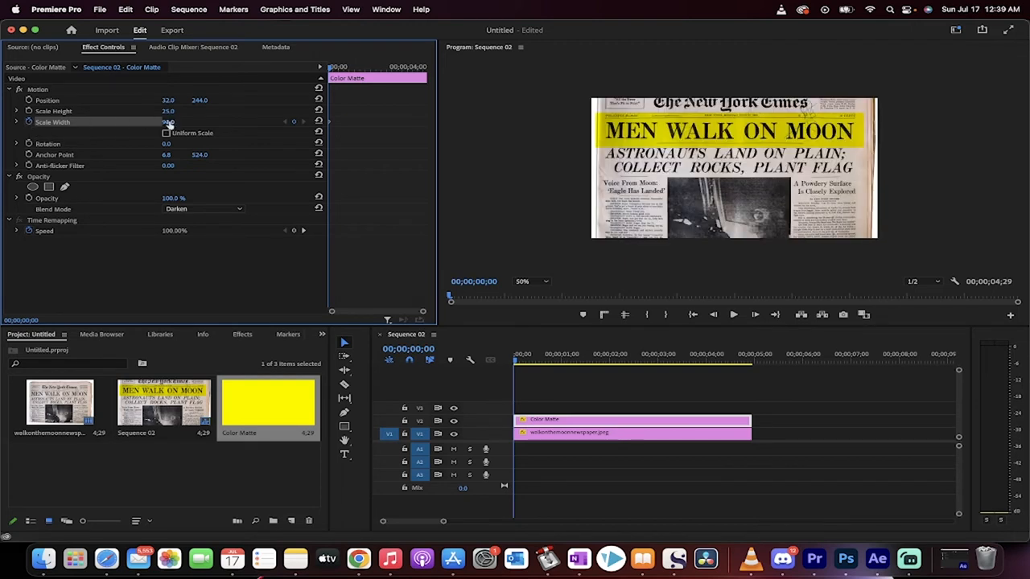
text(1.0)
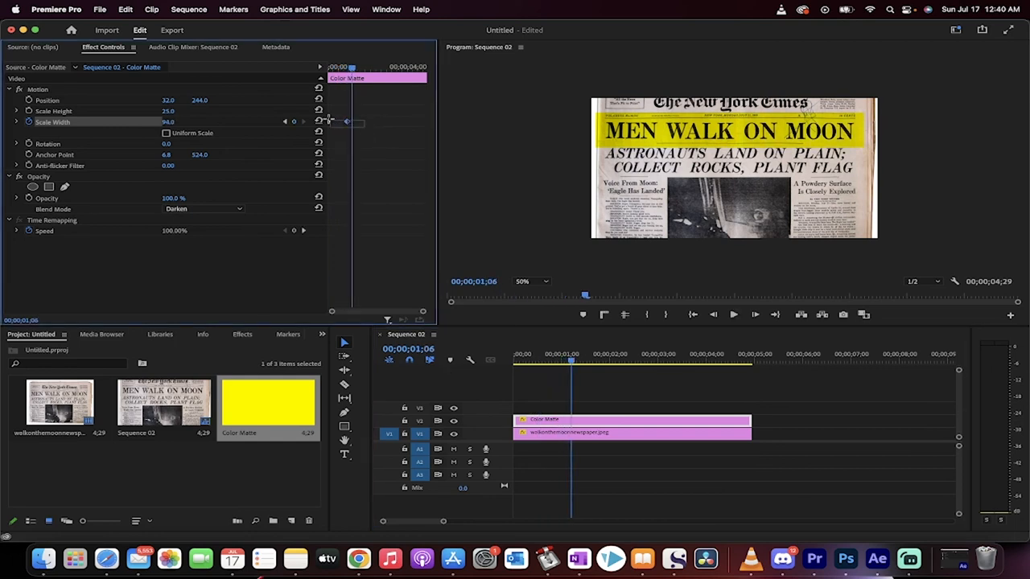
right_click(345, 122)
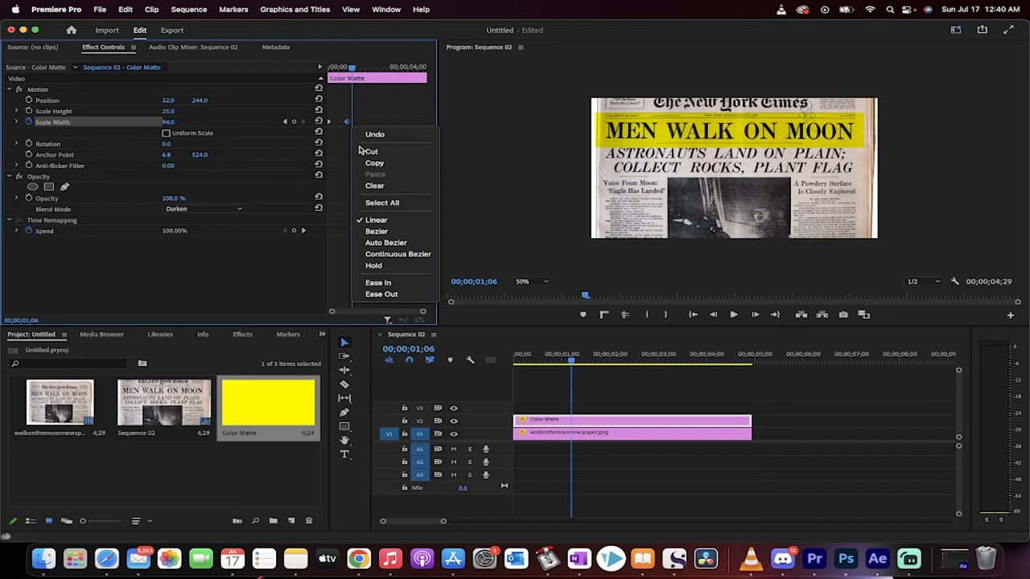
mouse_move(389, 283)
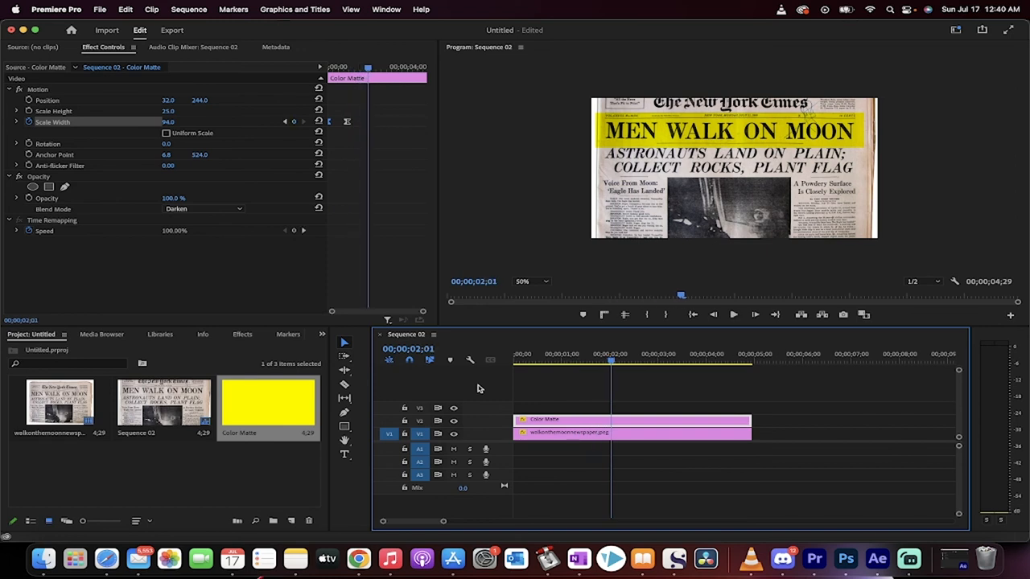
mouse_move(907, 558)
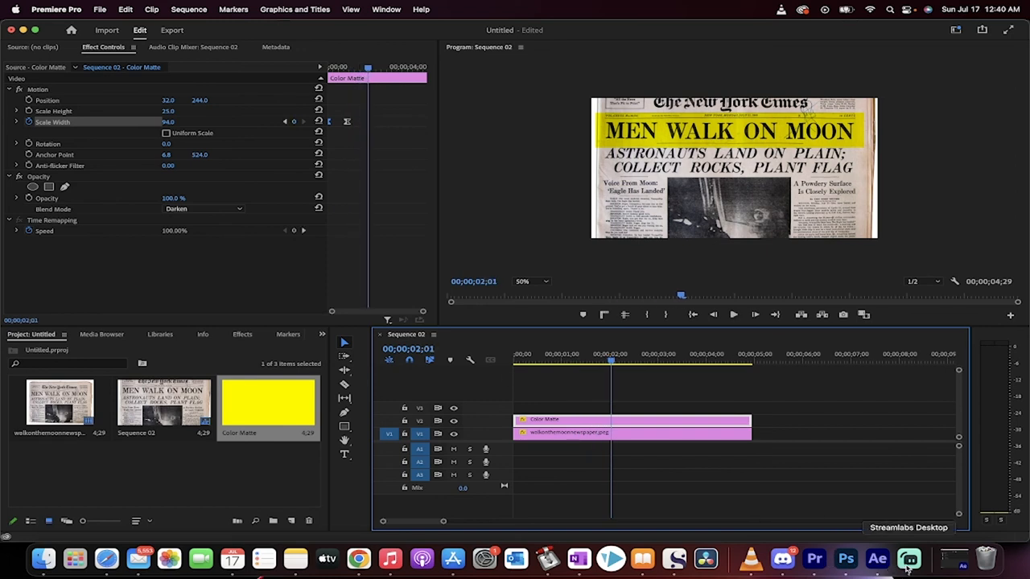